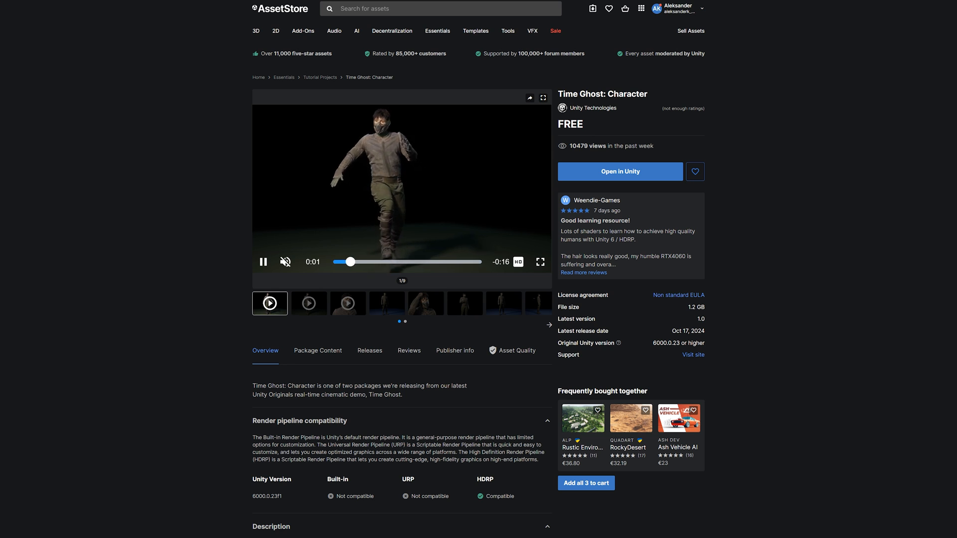
- View the masked face close-up, then the full-length standing figure as gallery image 8/9
{"action": "left_click", "coordinate": [348, 303]}
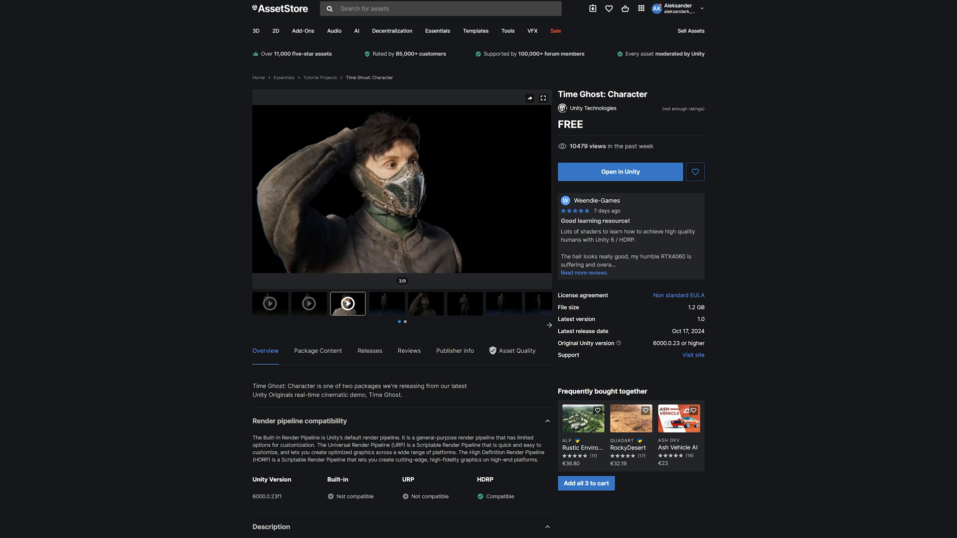
{"action": "left_click", "coordinate": [539, 303]}
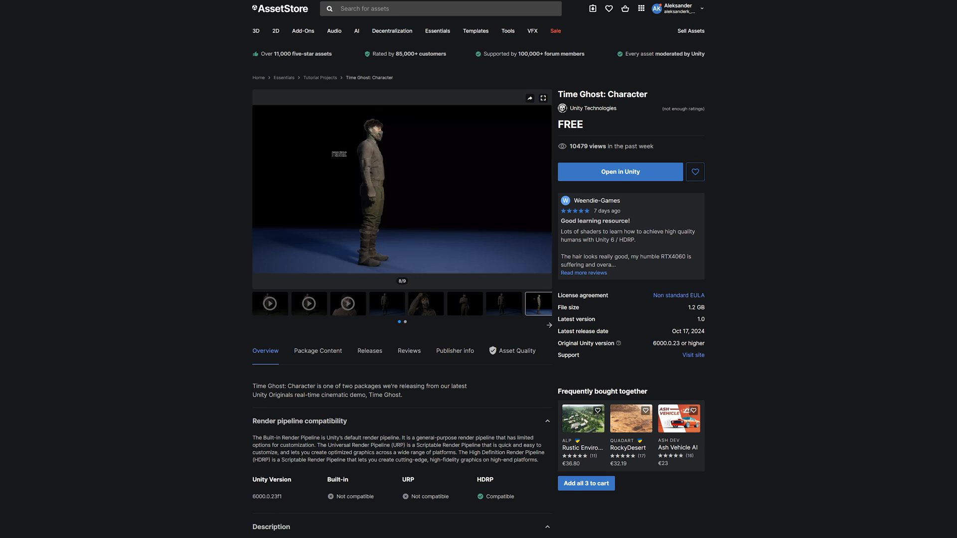